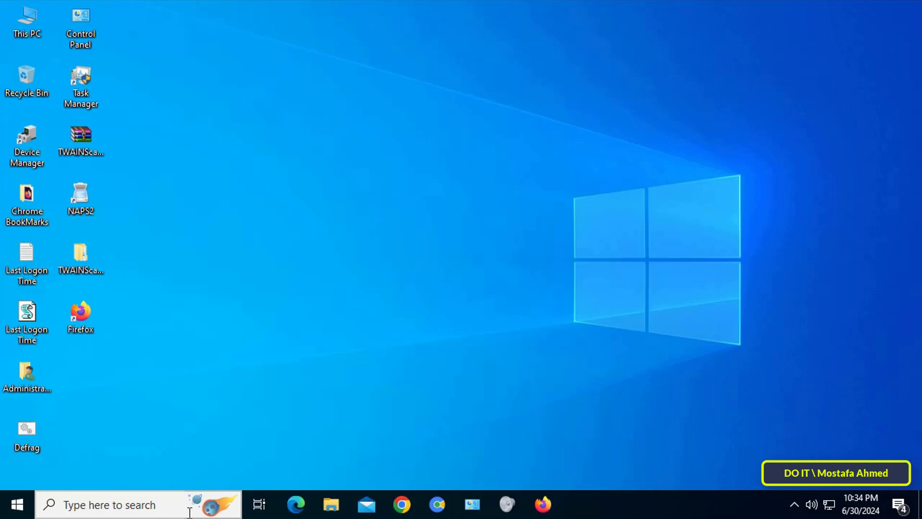
Search 'computer' to open Computer Management and show Local Users and Groups > Groups
type("c")
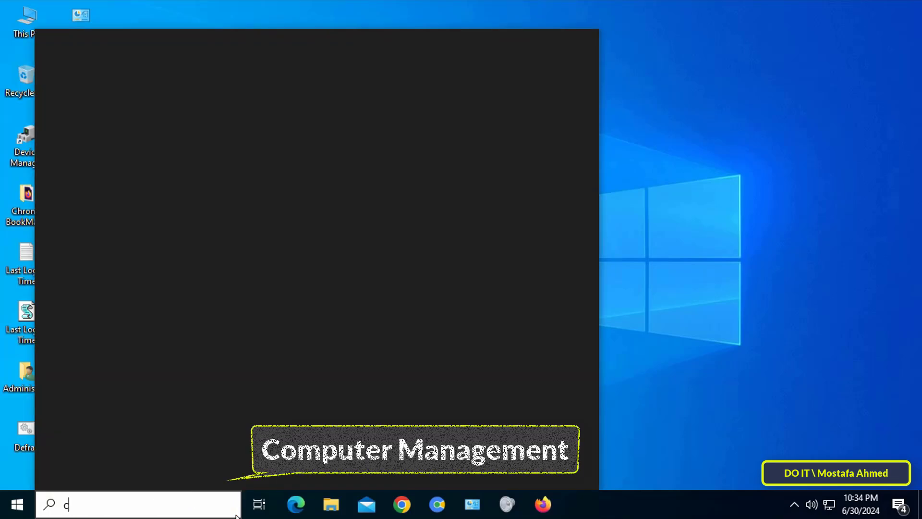
type("ompute")
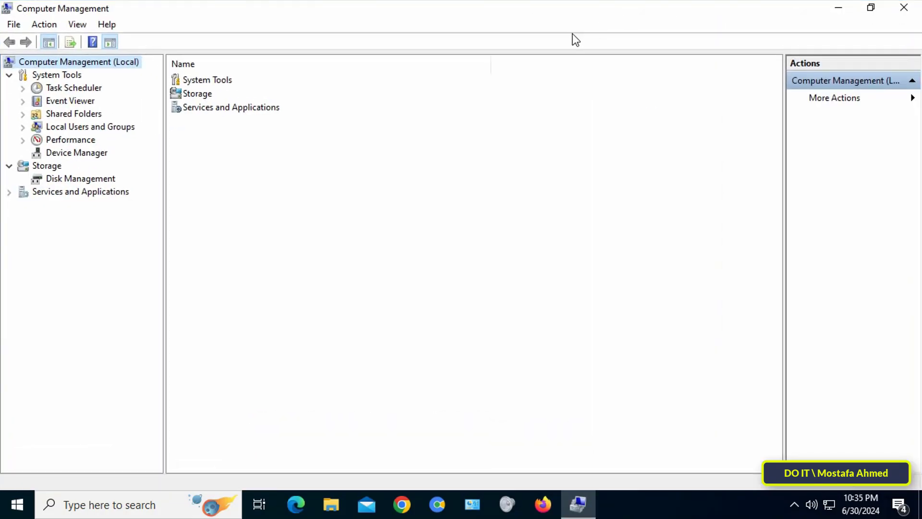
left_click(90, 127)
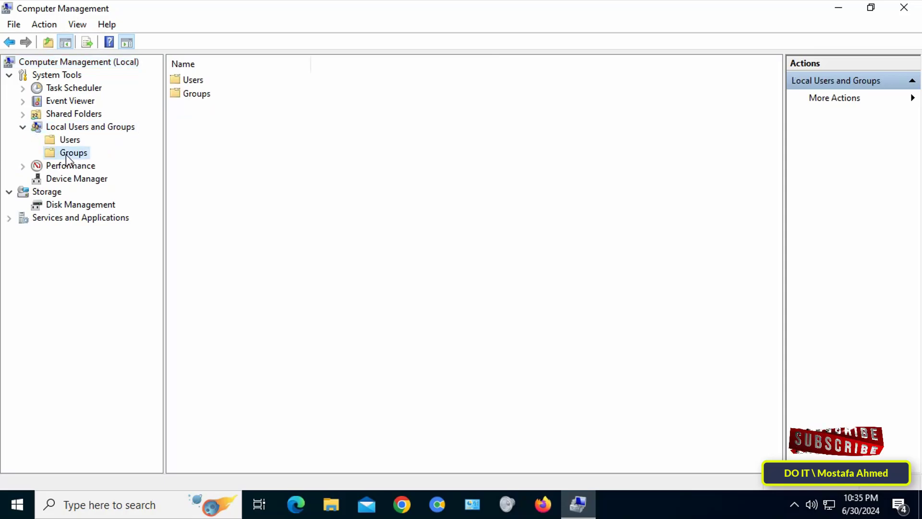
left_click(73, 153)
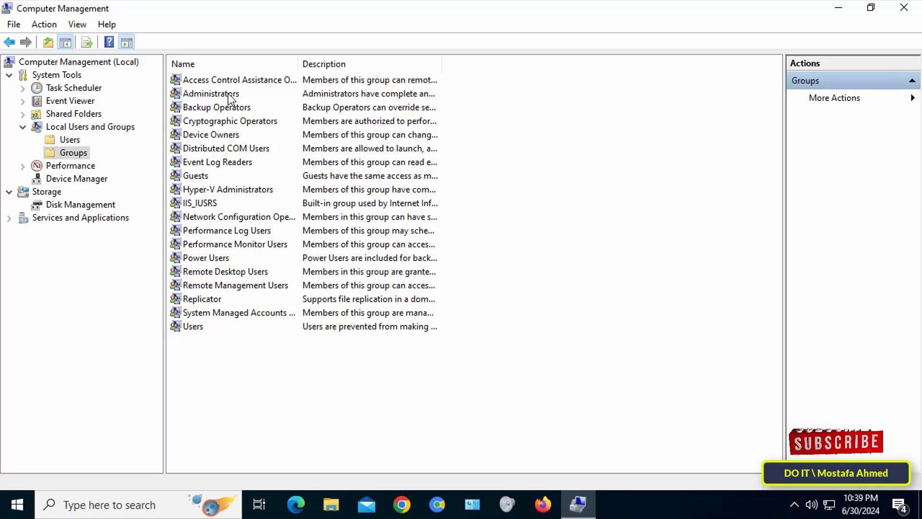
Open Administrators Properties, showing Administrator and DO IT as members
double_click(209, 93)
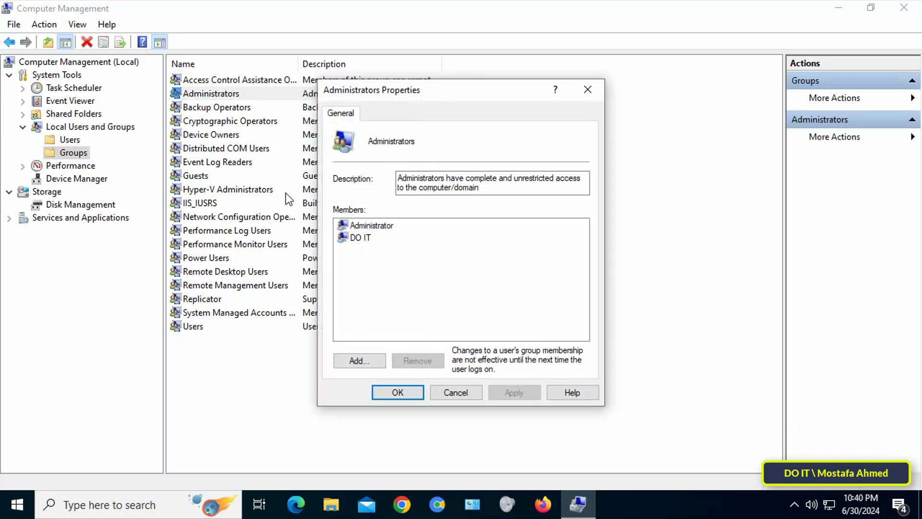
mouse_move(363, 231)
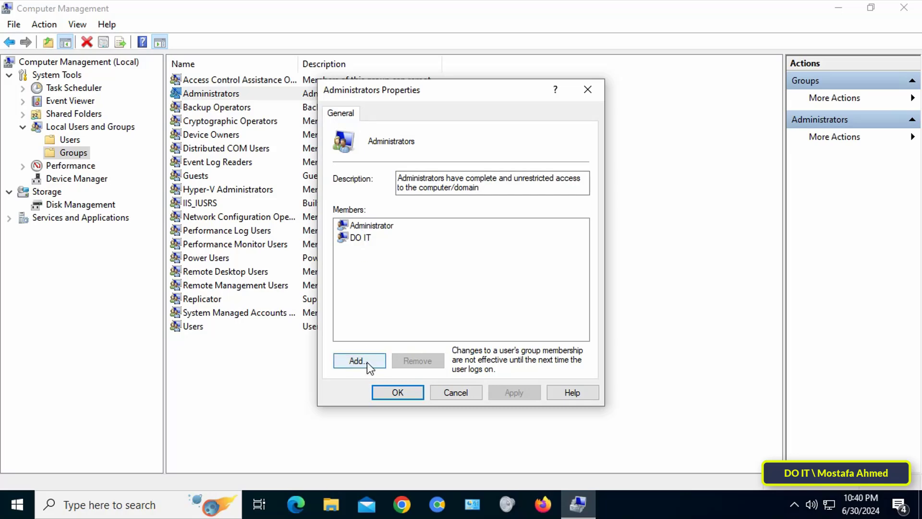
Add 'authenticated', resolved via Check Names to Authenticated Users, and confirm it
left_click(359, 361)
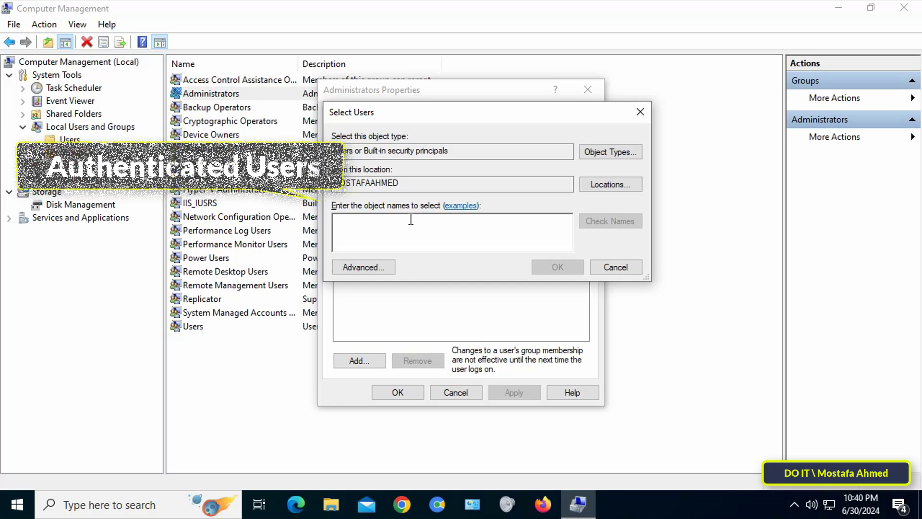
type("auth")
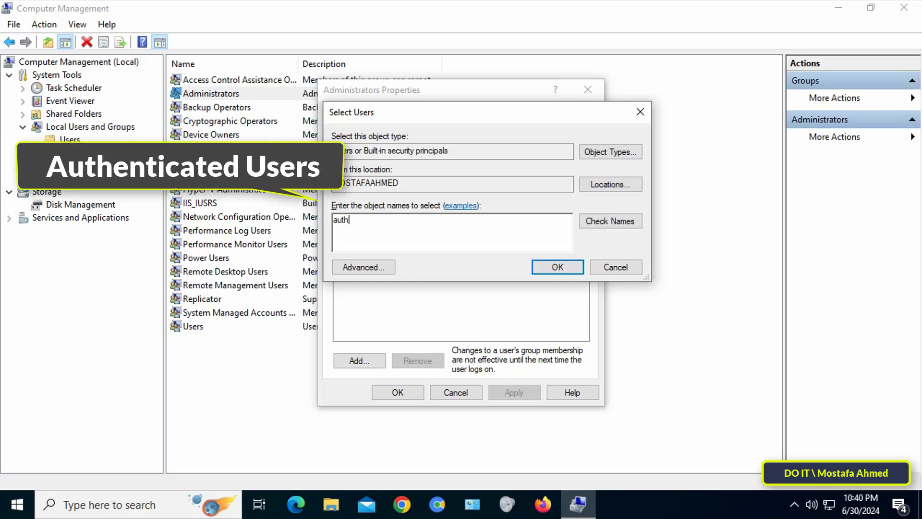
type("enticated")
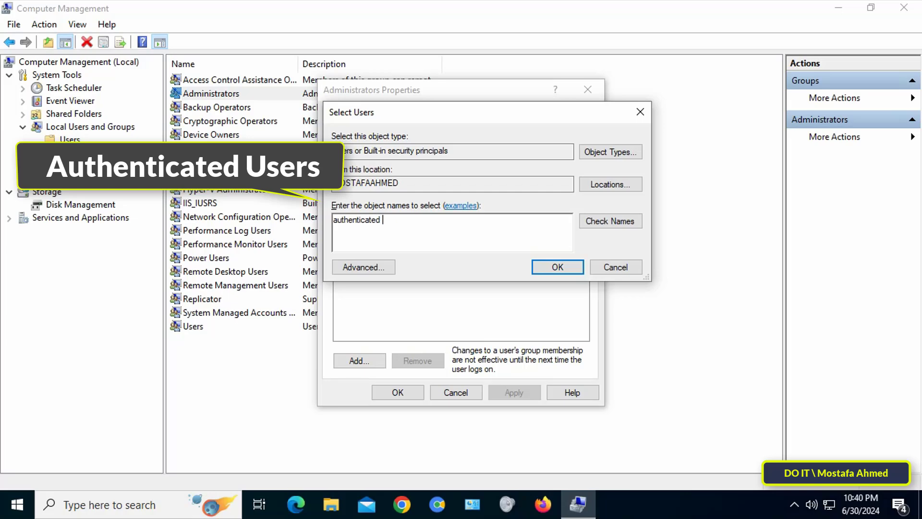
left_click(610, 220)
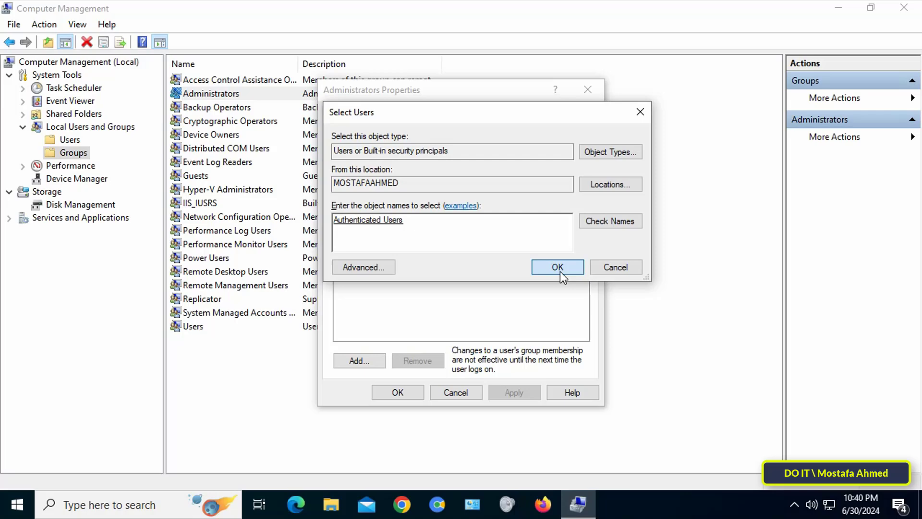
left_click(557, 267)
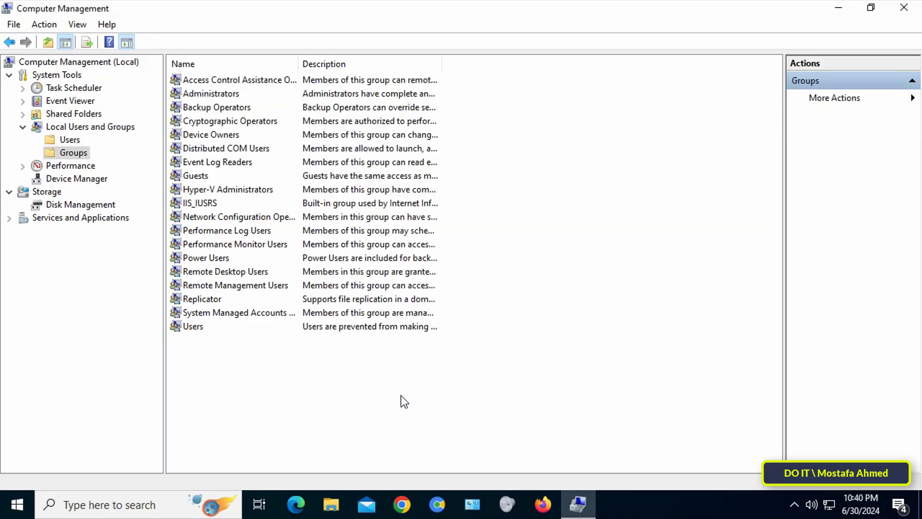
mouse_move(915, 18)
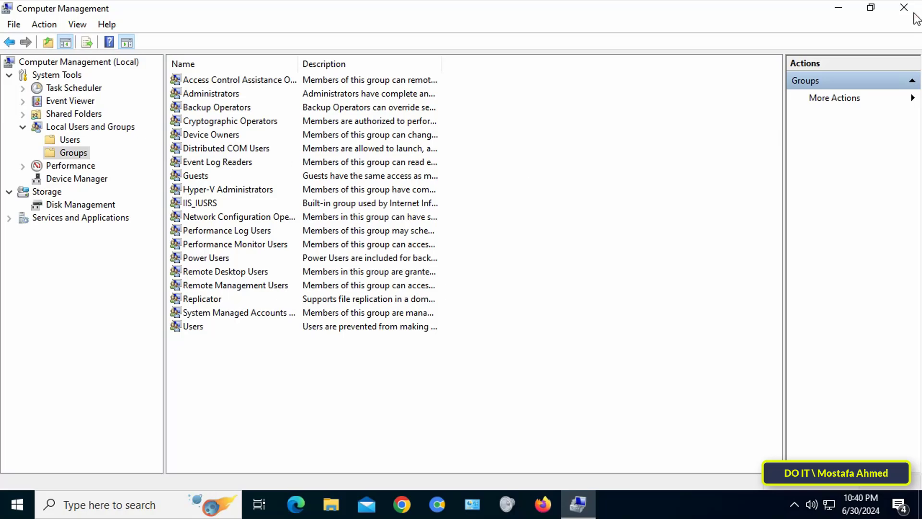
mouse_move(905, 8)
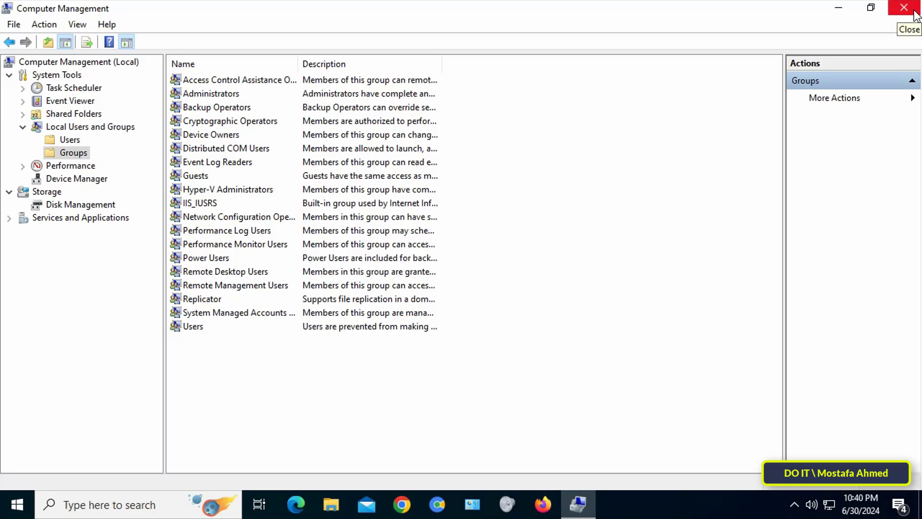
Close the Computer Management window to return to the desktop
left_click(904, 8)
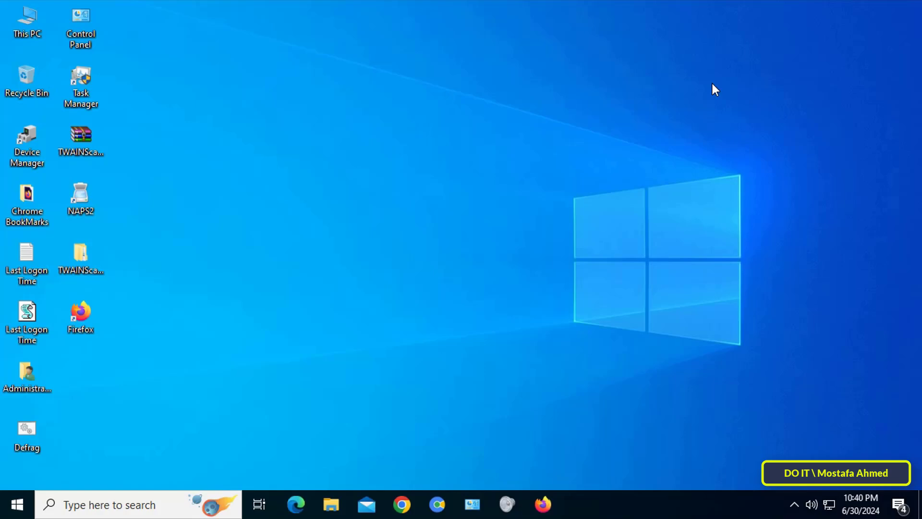